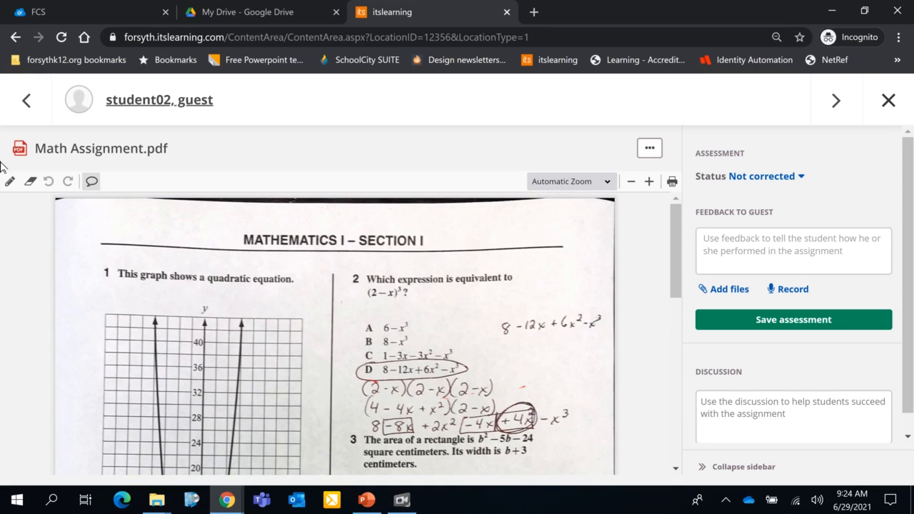
mouse_move(10, 179)
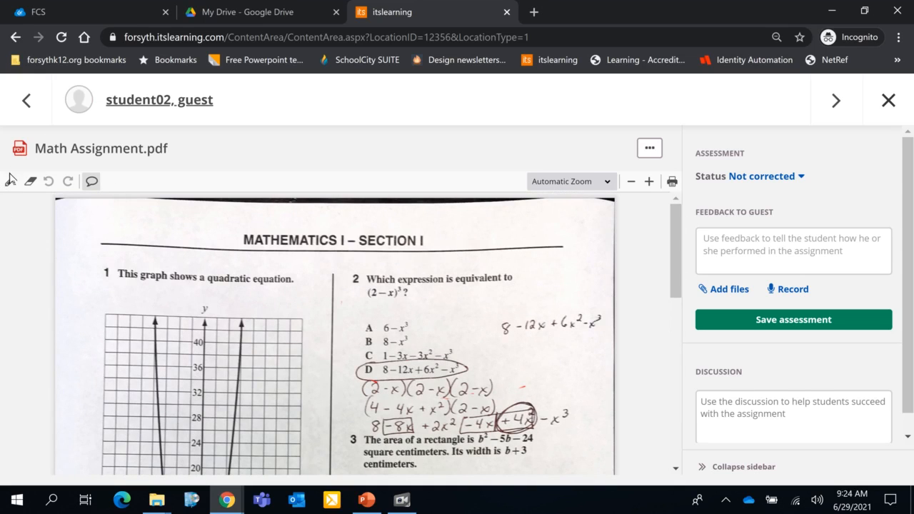
Circle question 2's answer choices A–D with the green pencil on the Math Assignment PDF.
click(10, 180)
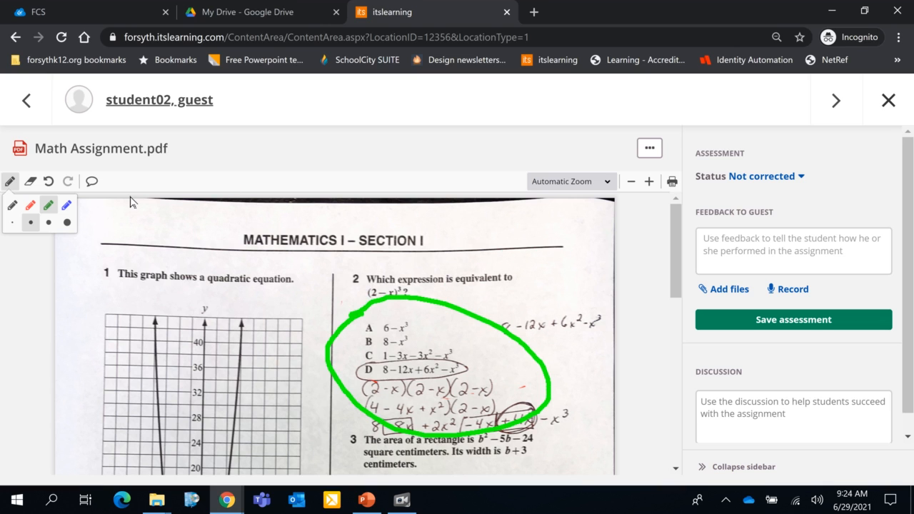
mouse_move(31, 180)
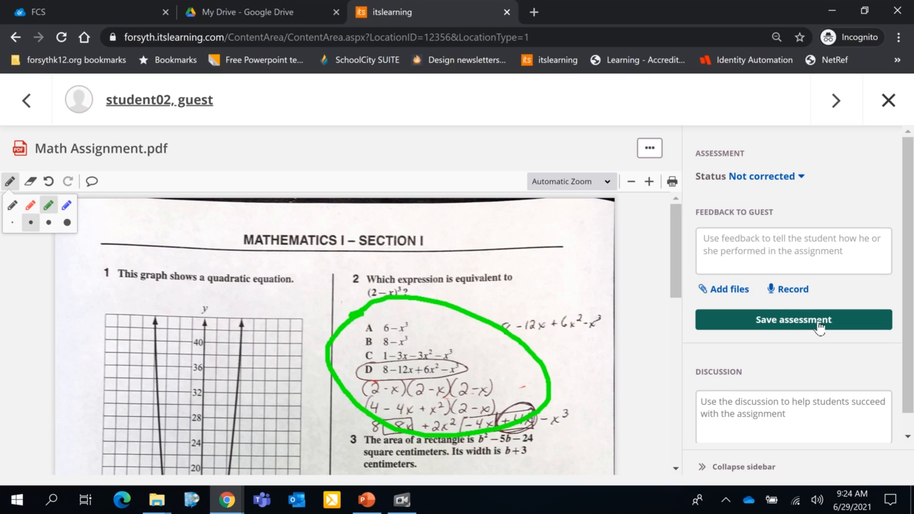
Save student02's assessment and return to the PDF Assignment answers list.
click(794, 320)
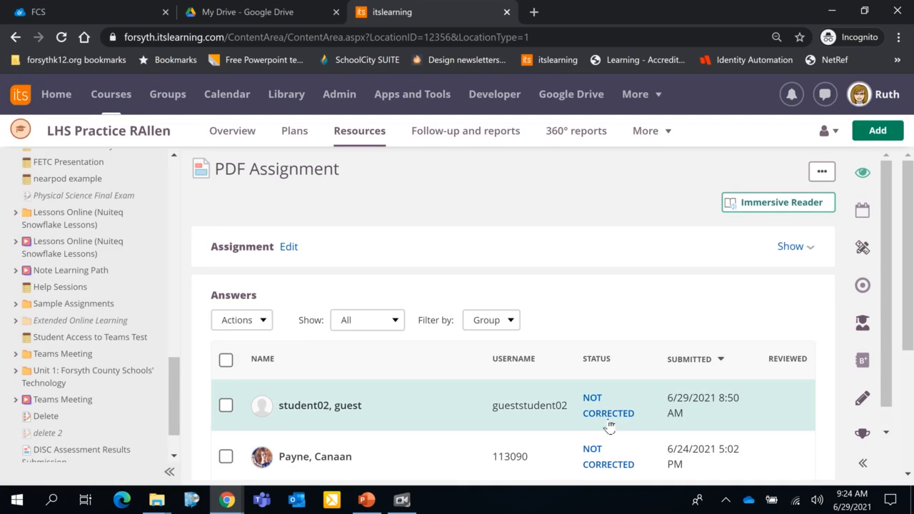
Reopen student02 (guest)'s submission and confirm the green circle around question 2 persists.
click(320, 406)
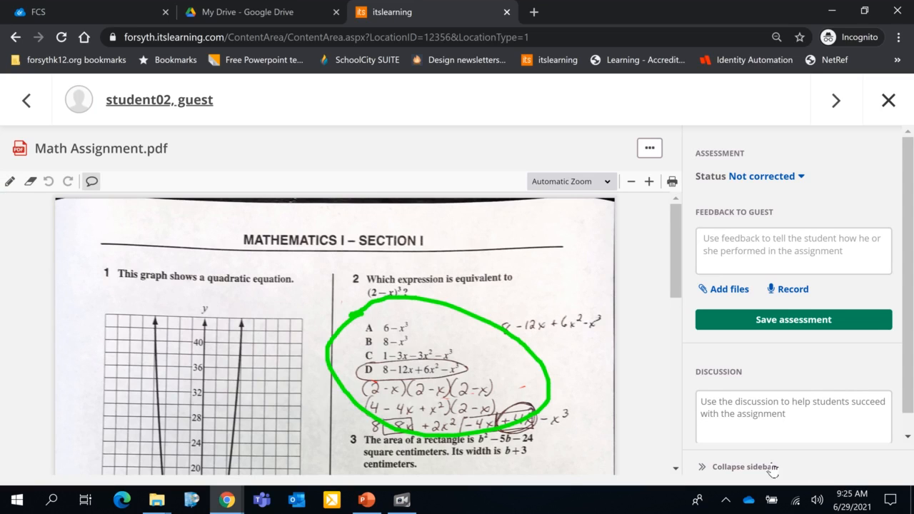
click(793, 417)
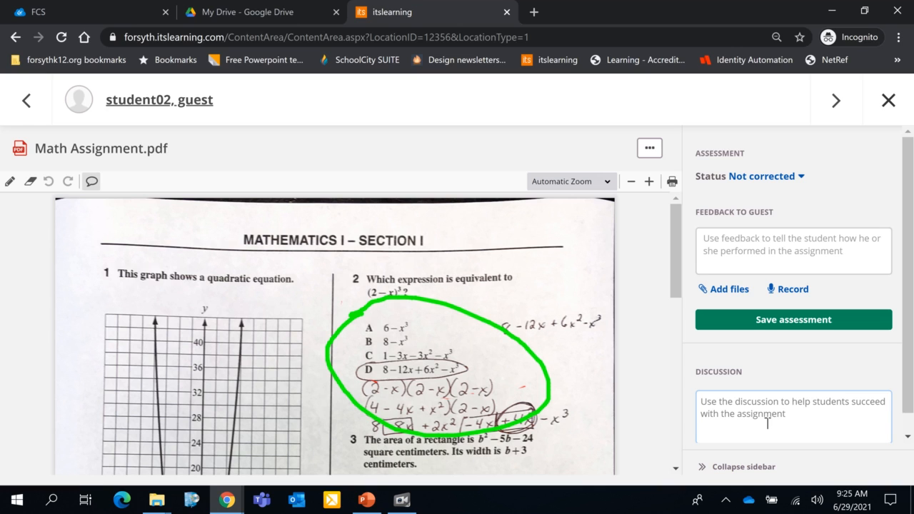